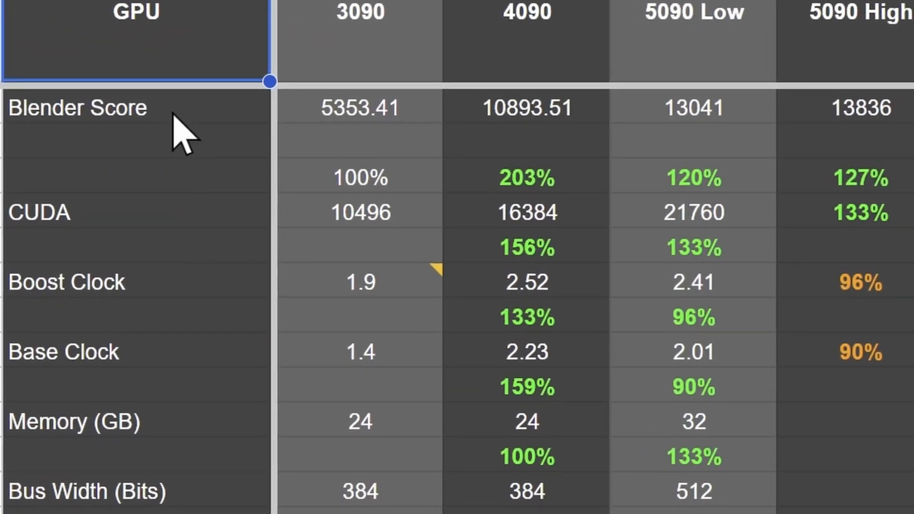
- Select the Blender Score row and the RTX 3090's Blender Score value
click(135, 107)
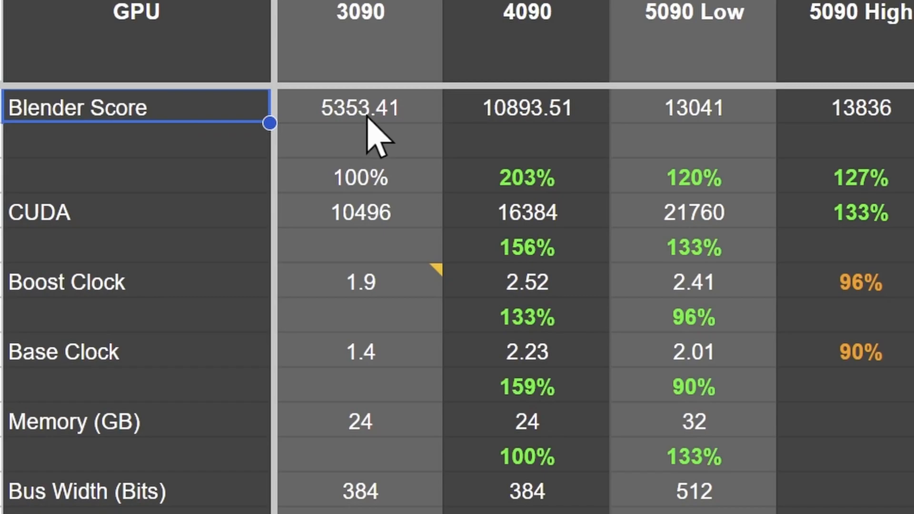
click(360, 108)
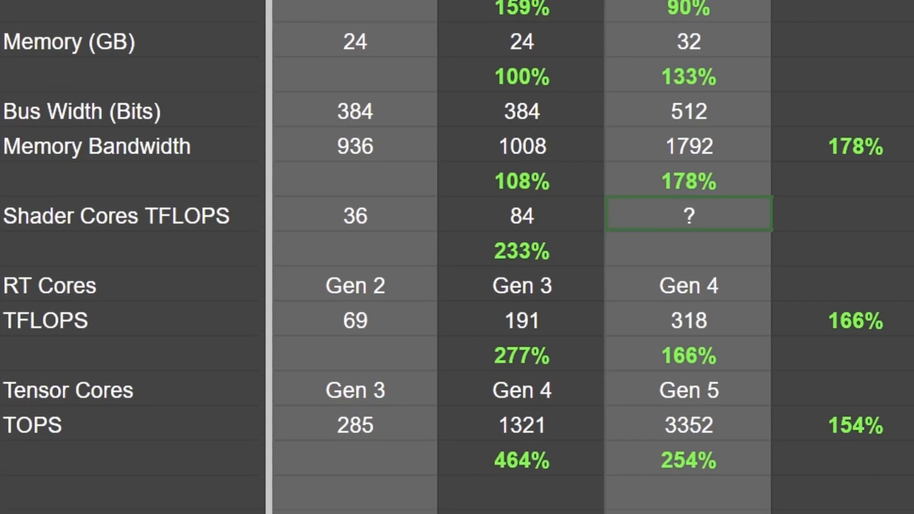
scroll(down, 3)
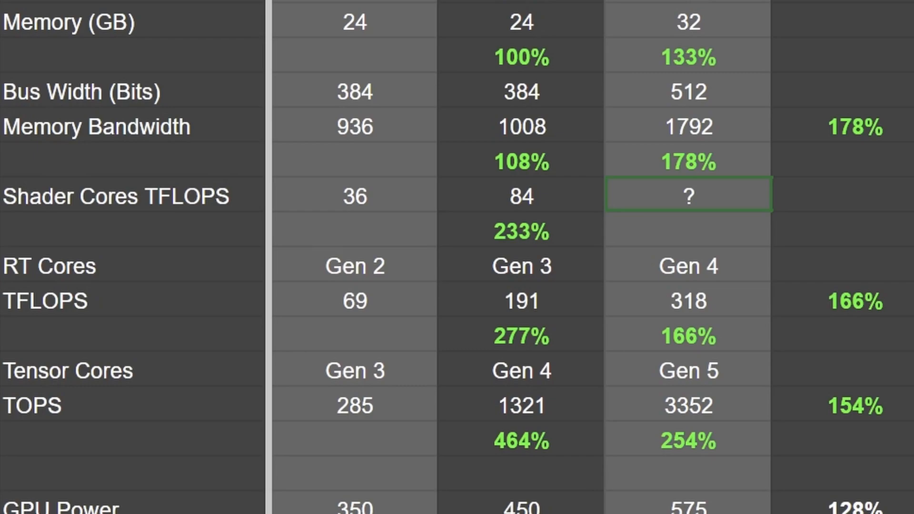
- Scroll down and across to the GPU Blender 4.3 Benchmark Scores bar chart
scroll(down, 3)
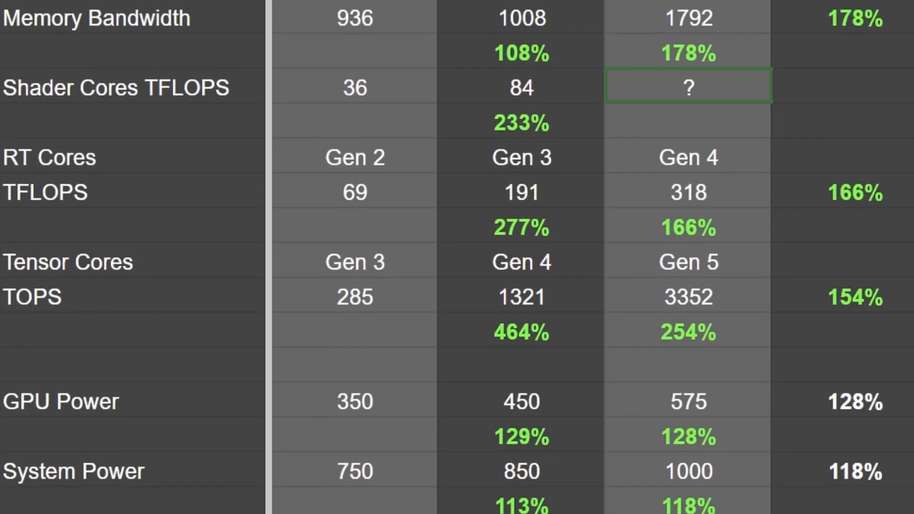
scroll(down, 3)
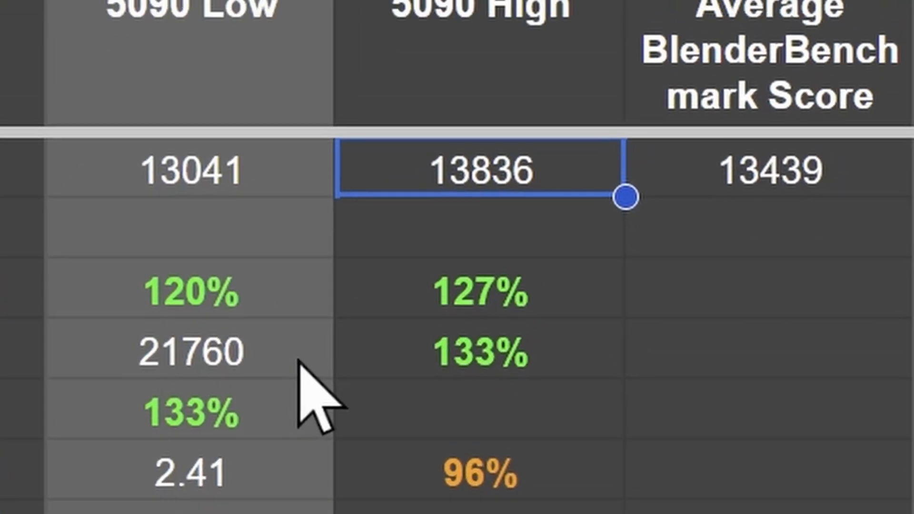
scroll(down, 3)
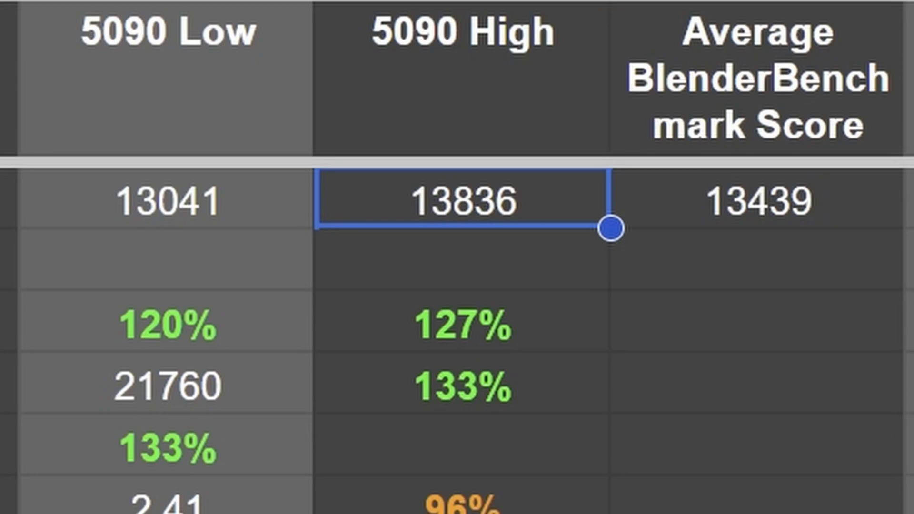
scroll(right, 3)
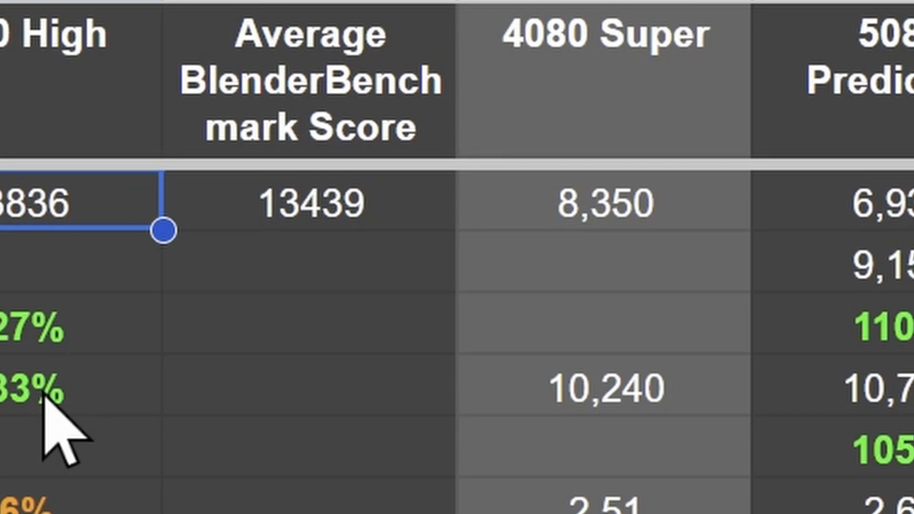
scroll(right, 3)
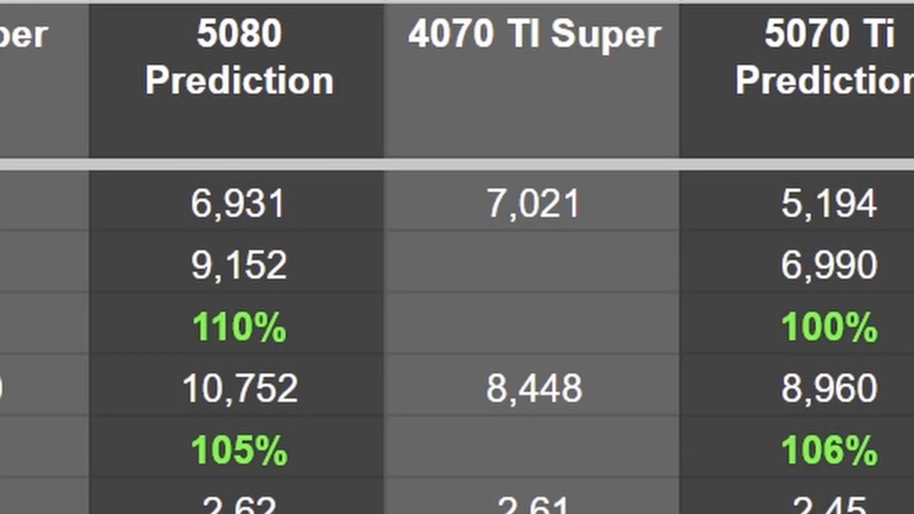
scroll(right, 3)
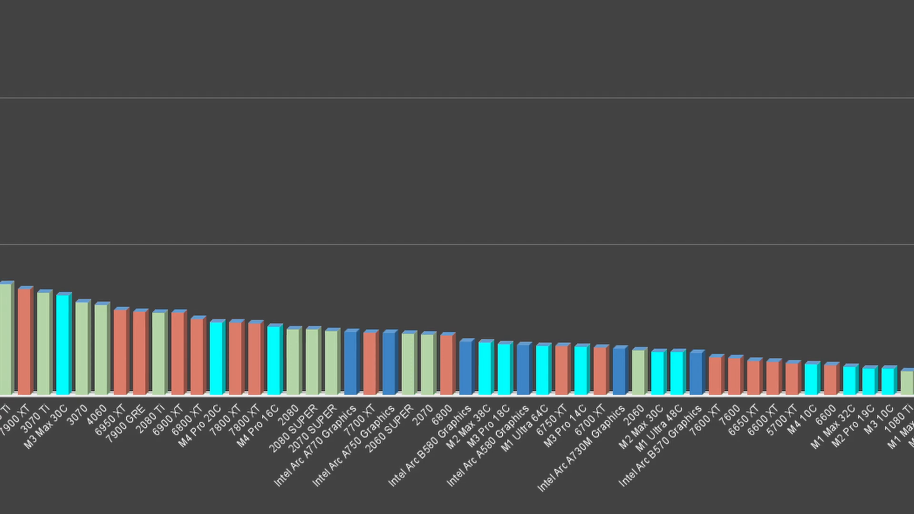
scroll(left, 3)
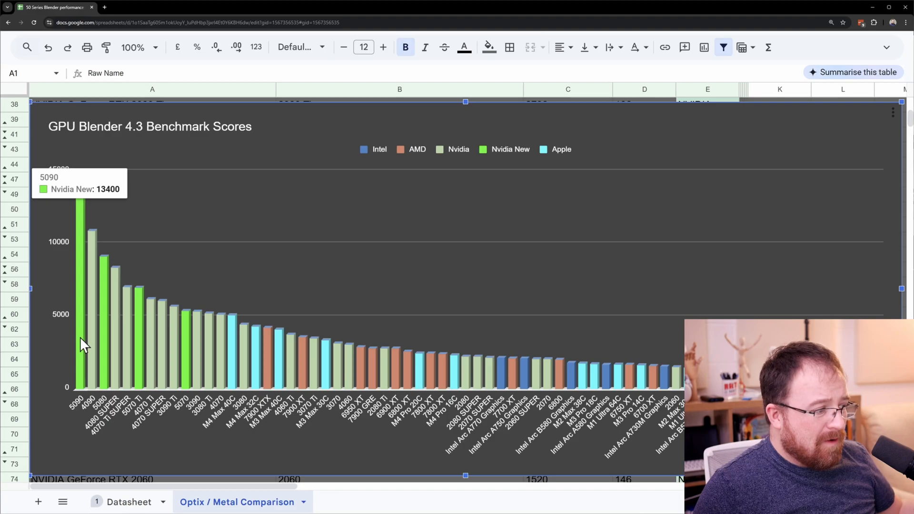
mouse_move(108, 350)
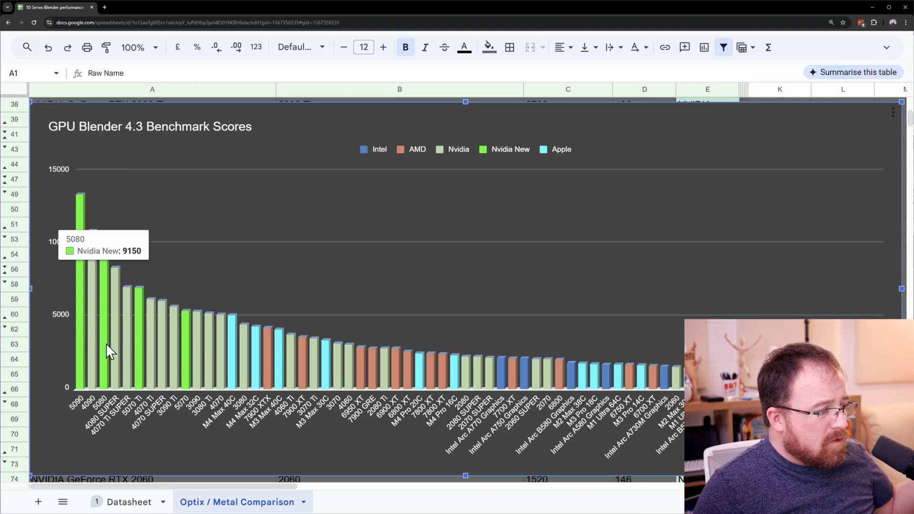
mouse_move(81, 338)
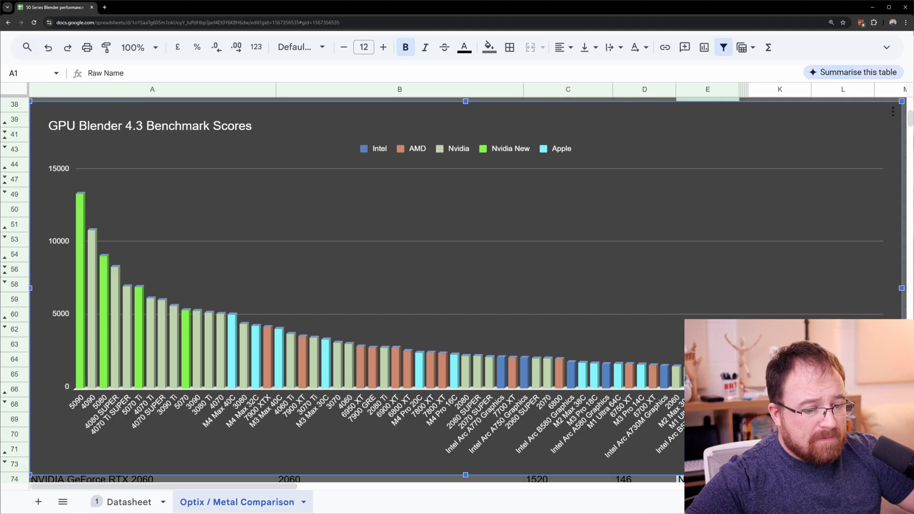
mouse_move(416, 273)
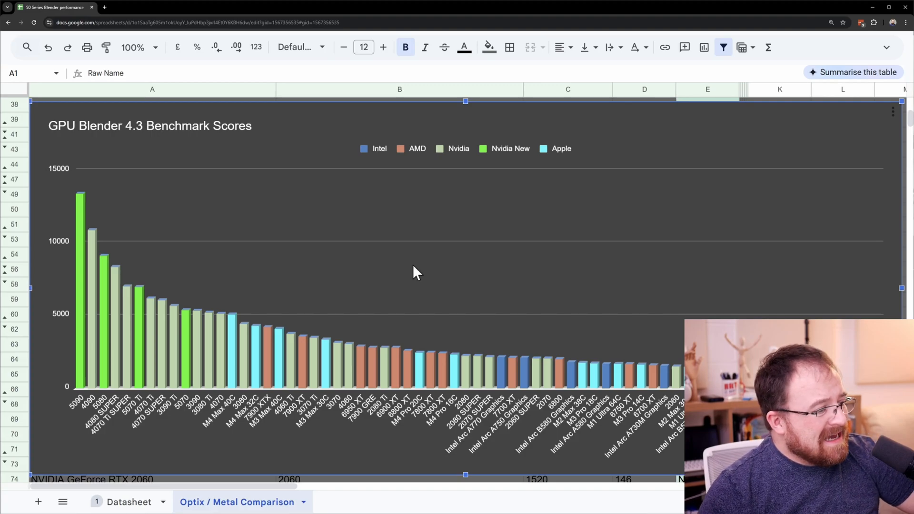
mouse_move(340, 328)
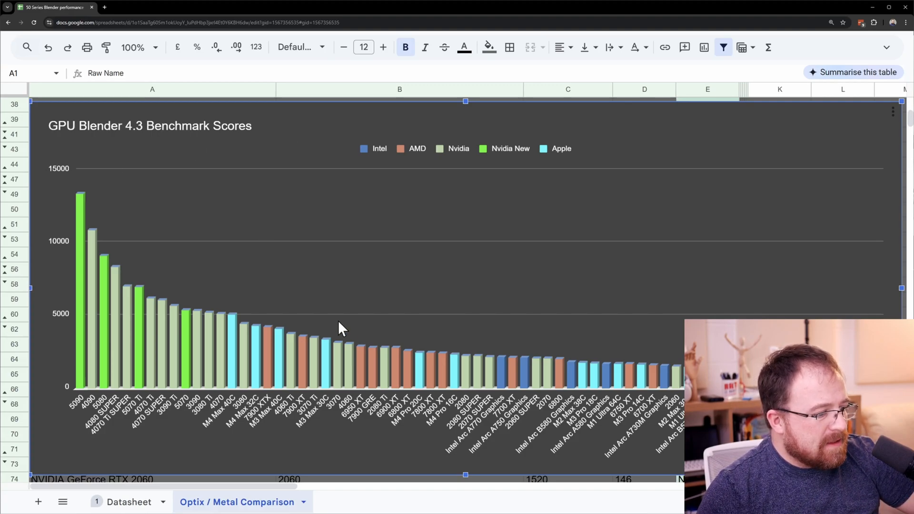
mouse_move(231, 172)
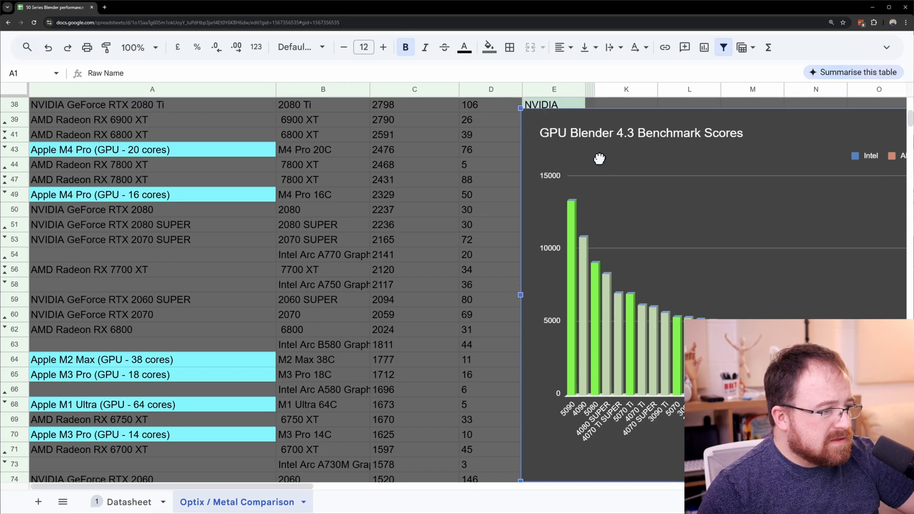
- Scroll through the GPU list from AMD Radeon RX 6950 XT toward row 103
scroll(down, 3)
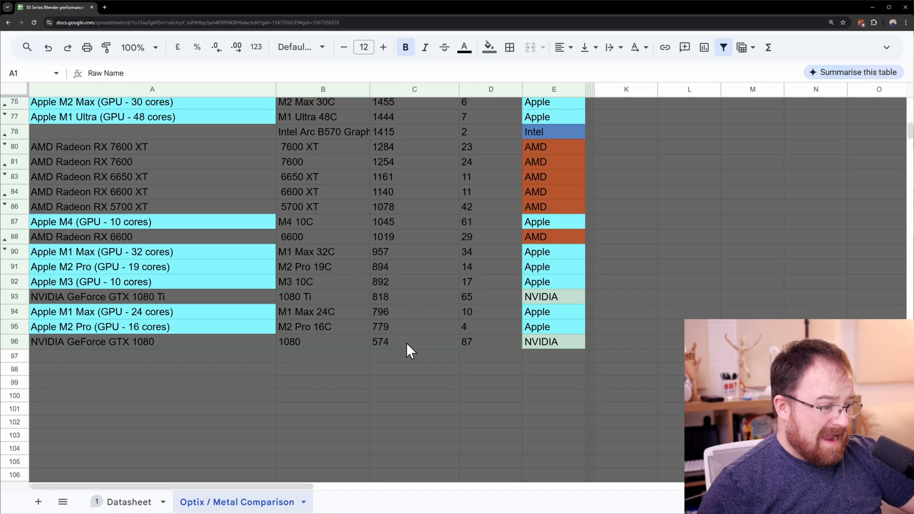
mouse_move(424, 357)
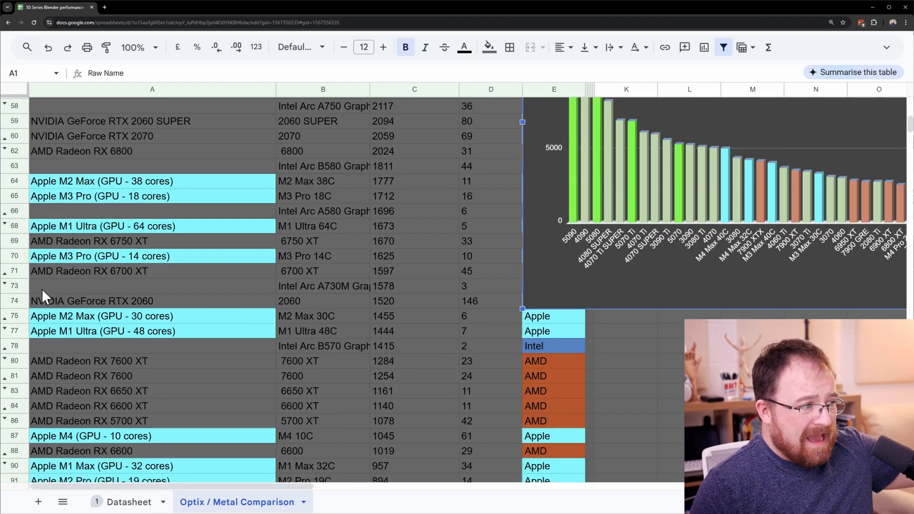
scroll(up, 3)
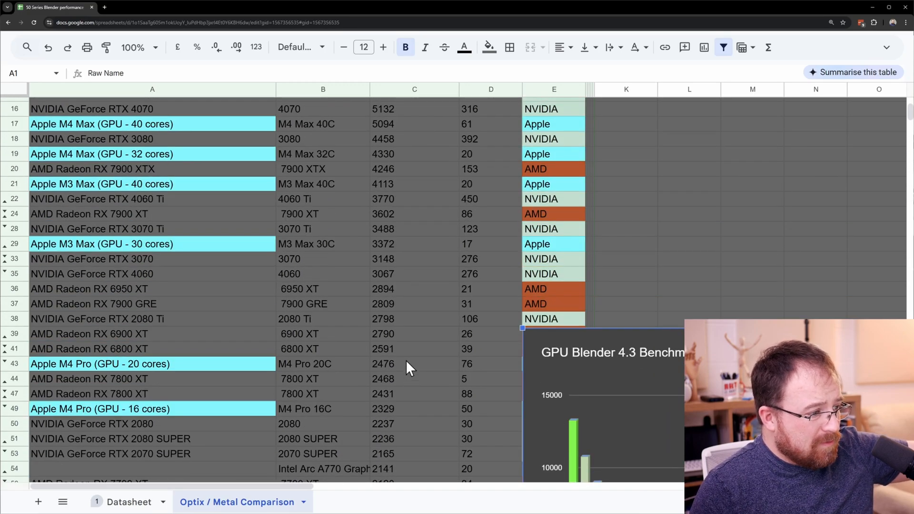
scroll(down, 3)
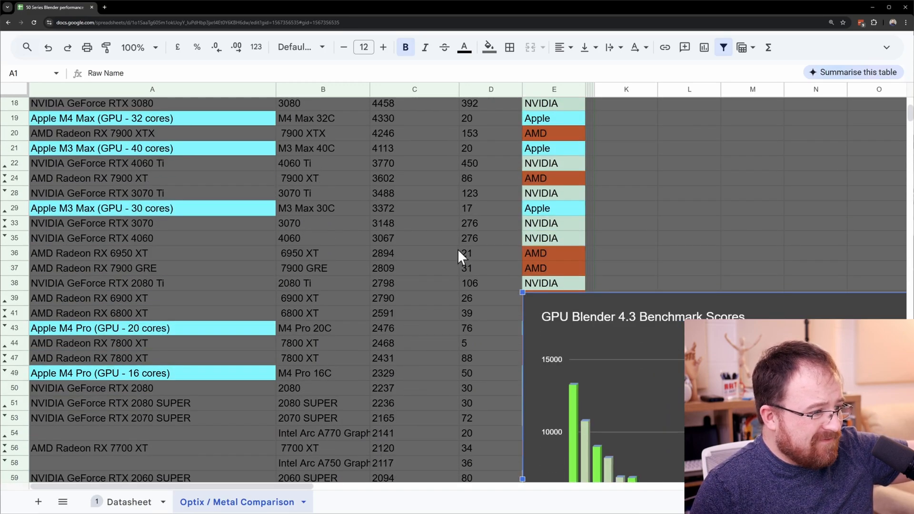
scroll(down, 3)
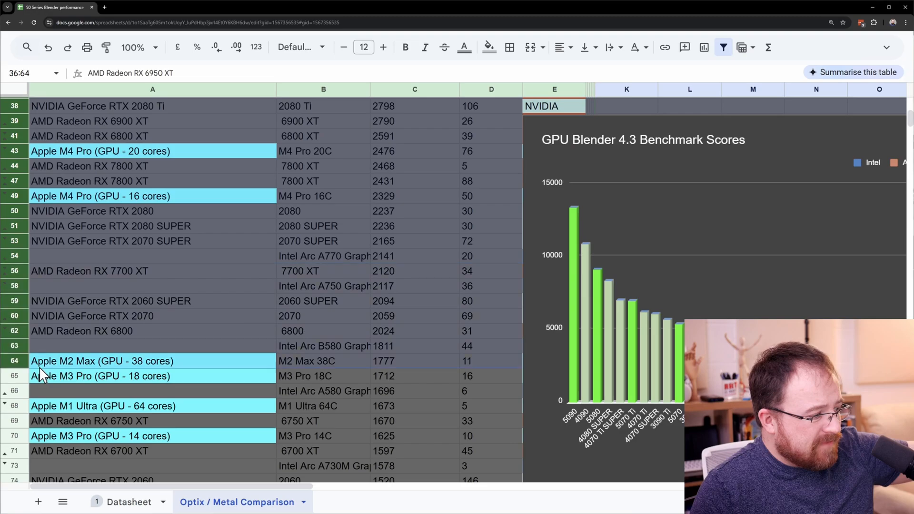
scroll(down, 3)
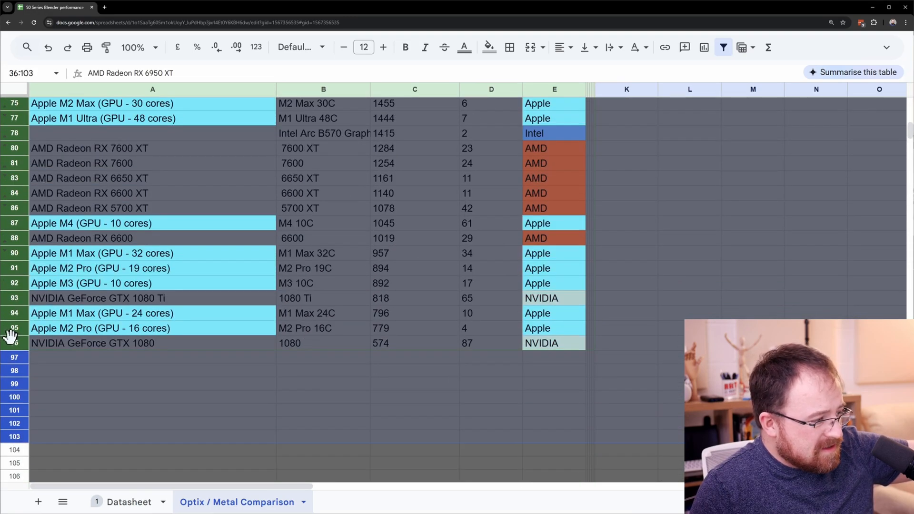
- Hide rows 36–103 from the row-header context menu
right_click(11, 335)
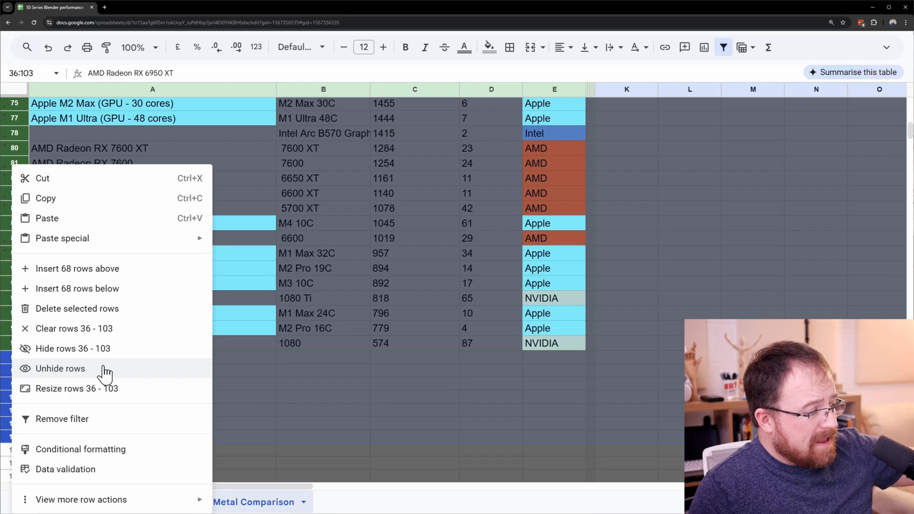
click(73, 348)
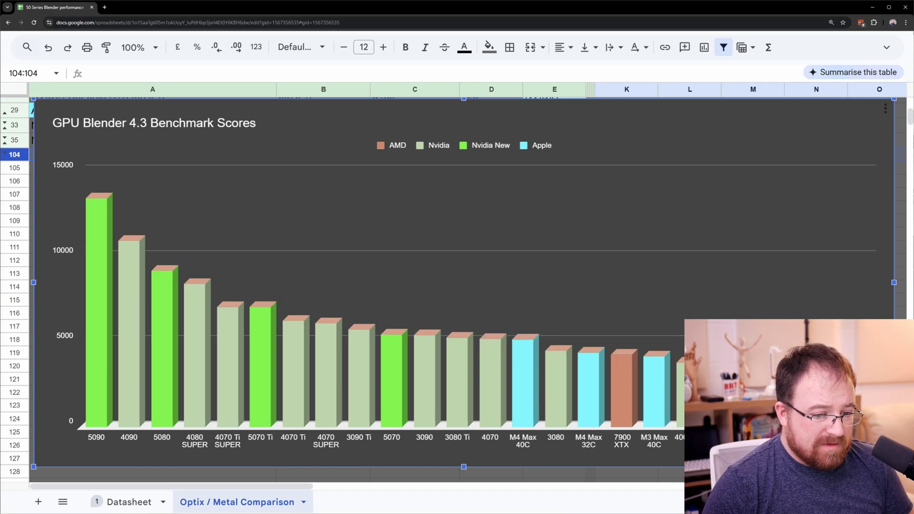
mouse_move(452, 411)
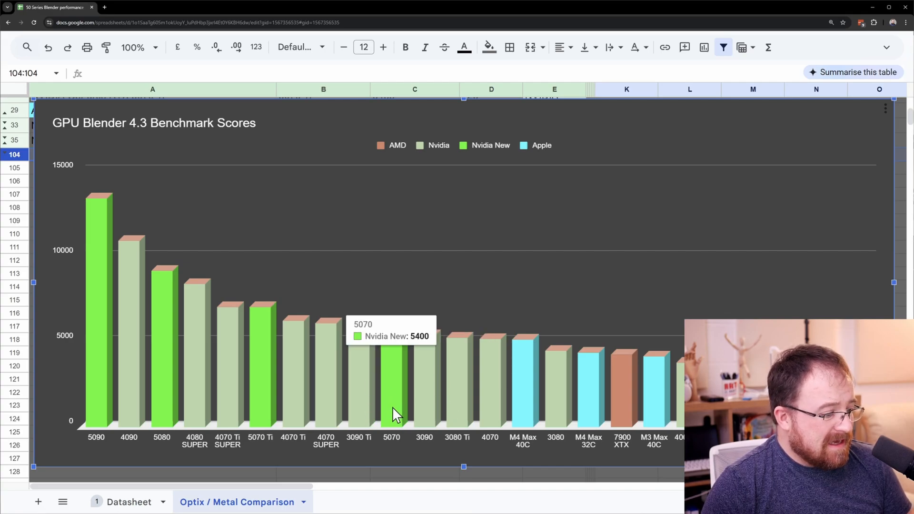
mouse_move(384, 421)
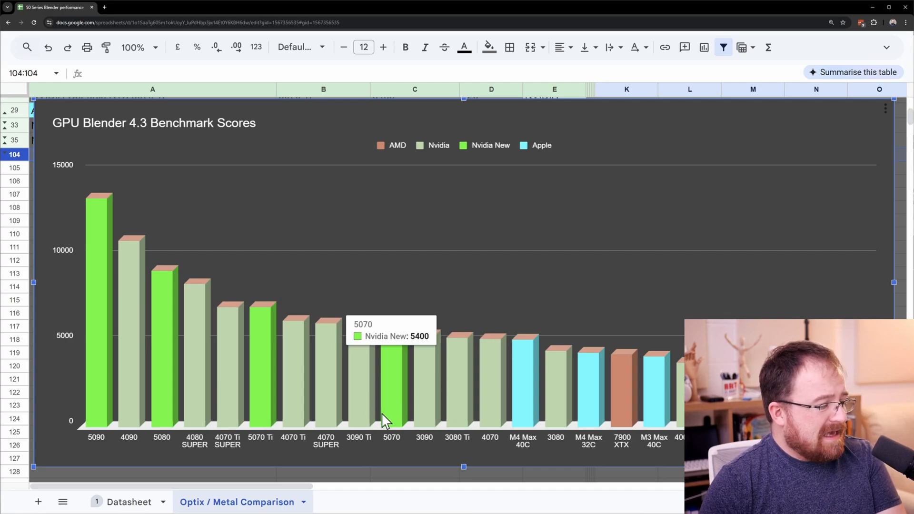
mouse_move(434, 462)
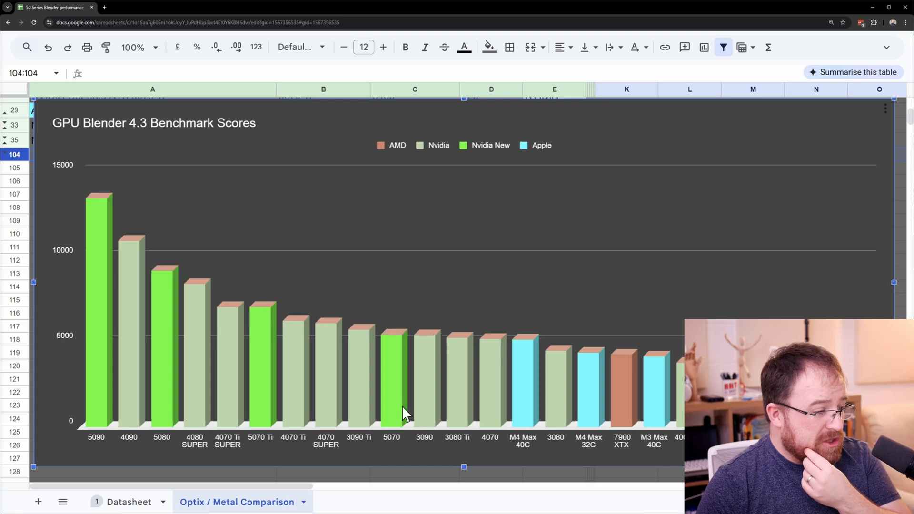
mouse_move(421, 410)
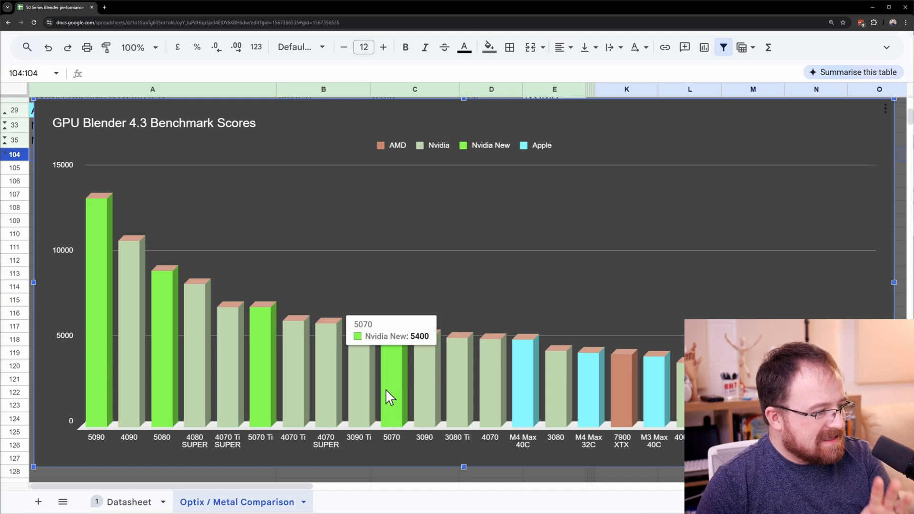
mouse_move(364, 390)
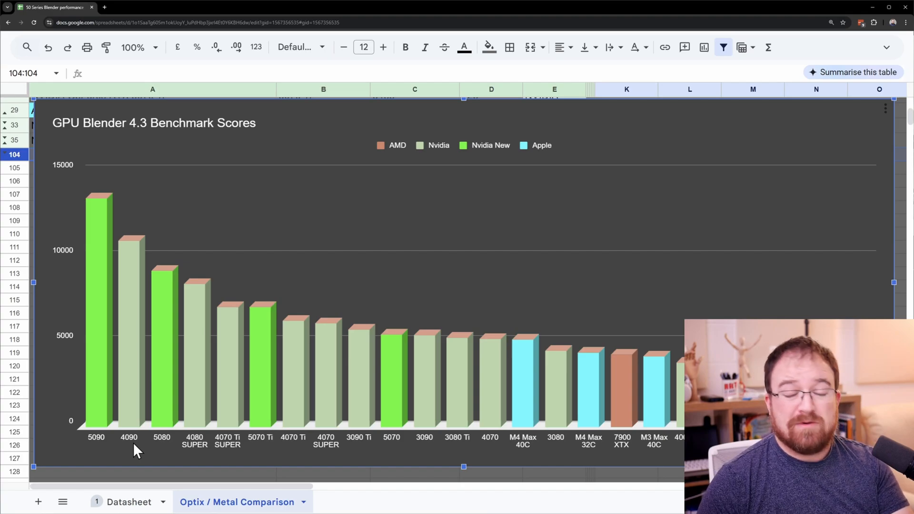
mouse_move(96, 245)
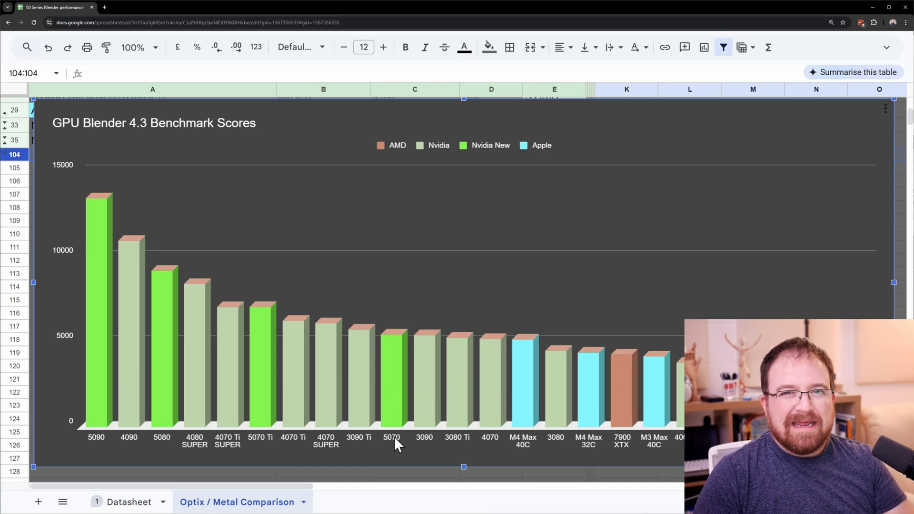
mouse_move(318, 417)
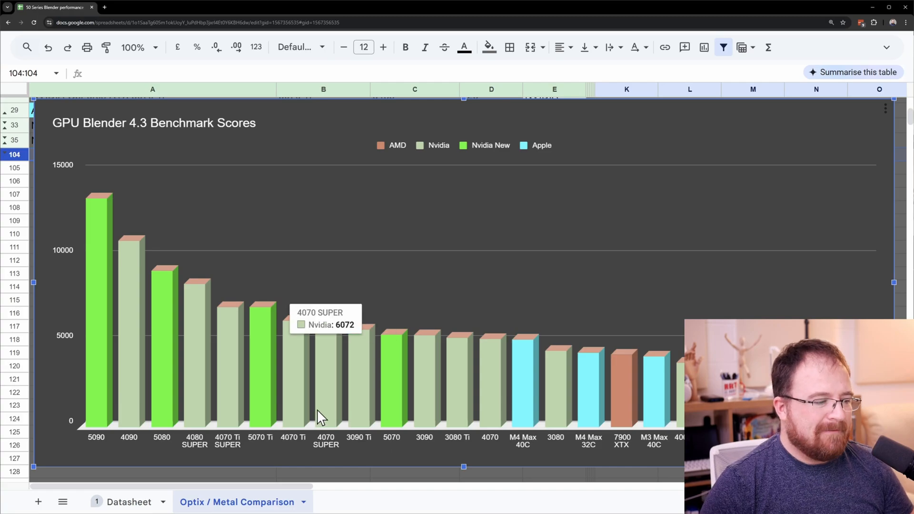
mouse_move(257, 469)
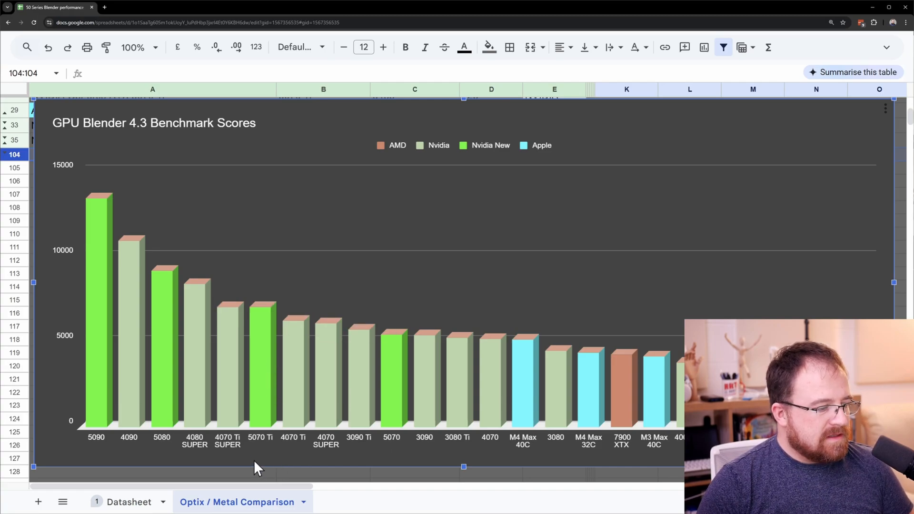
mouse_move(261, 422)
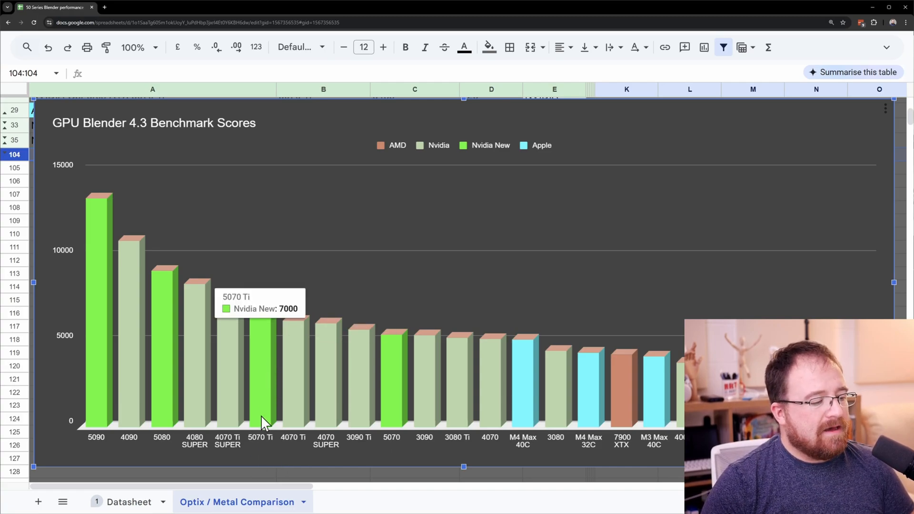
mouse_move(239, 454)
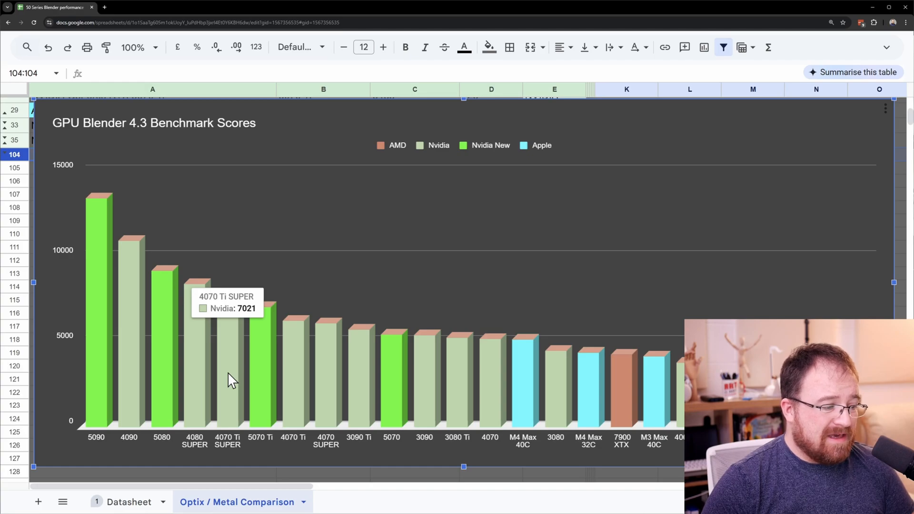
mouse_move(274, 402)
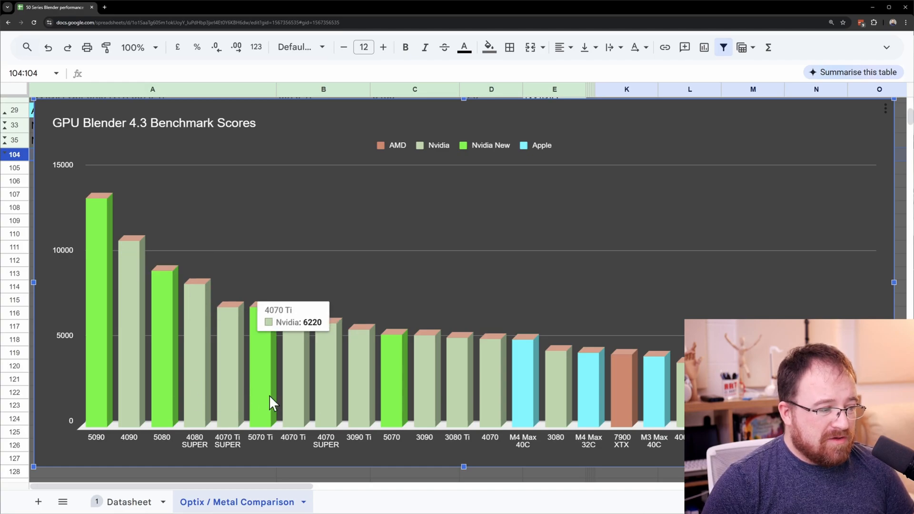
mouse_move(261, 384)
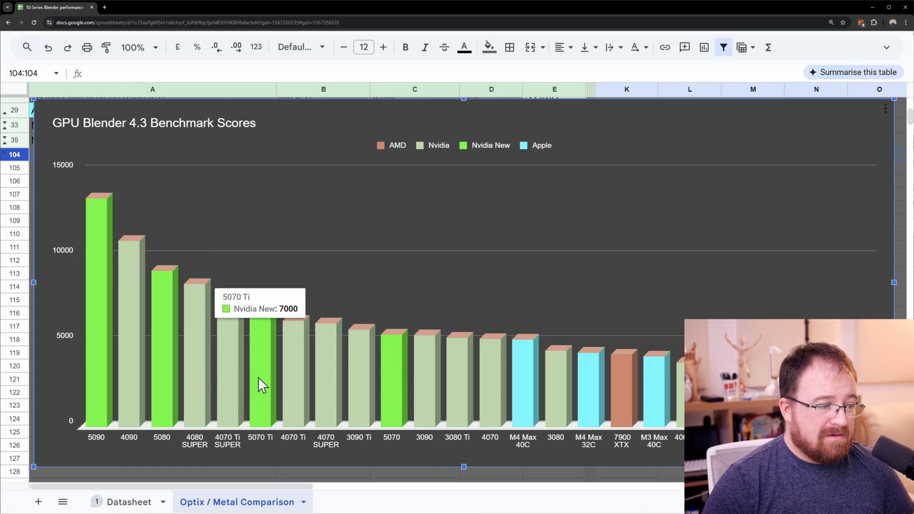
mouse_move(260, 363)
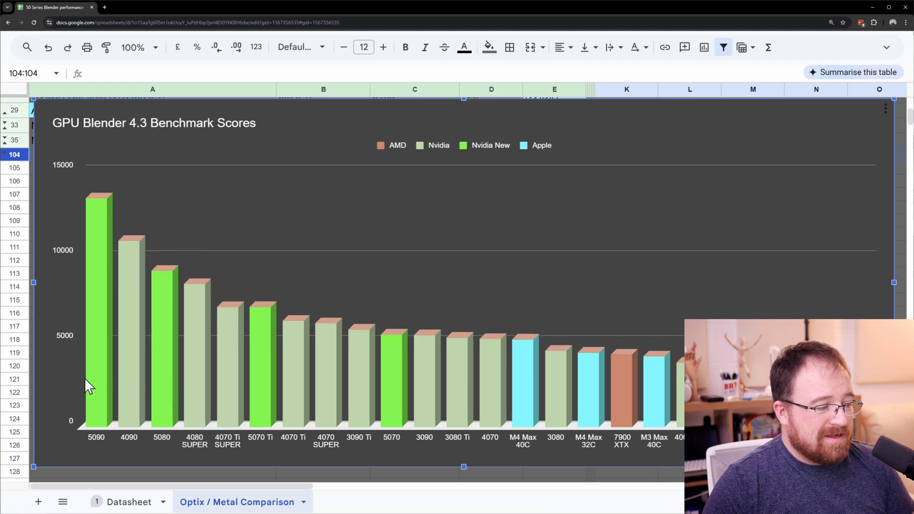
mouse_move(233, 451)
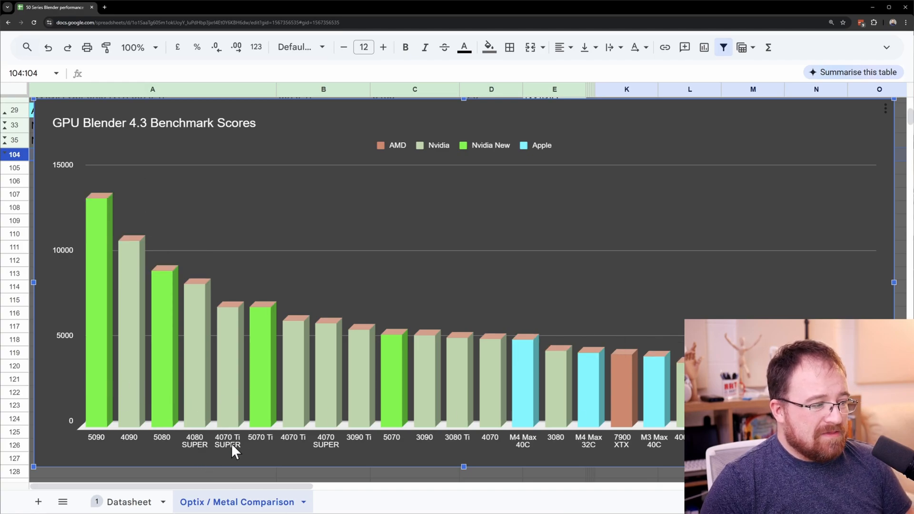
mouse_move(242, 466)
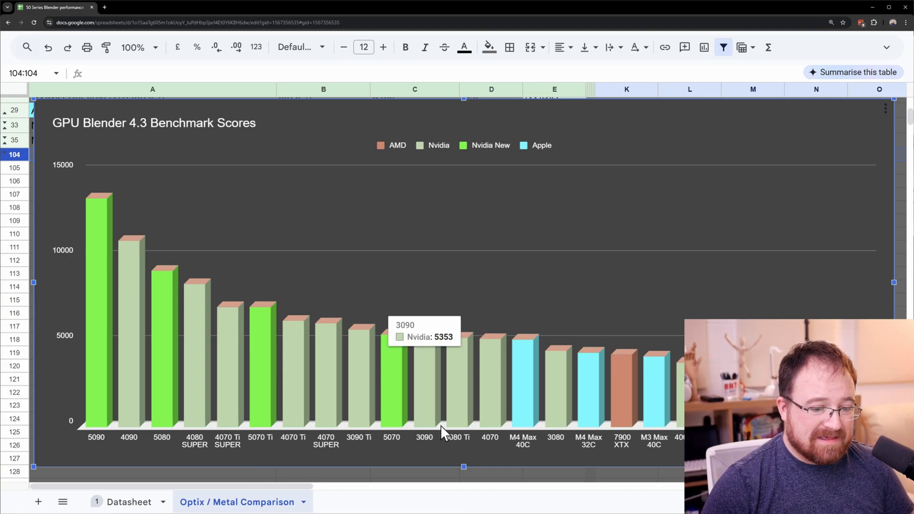
mouse_move(169, 303)
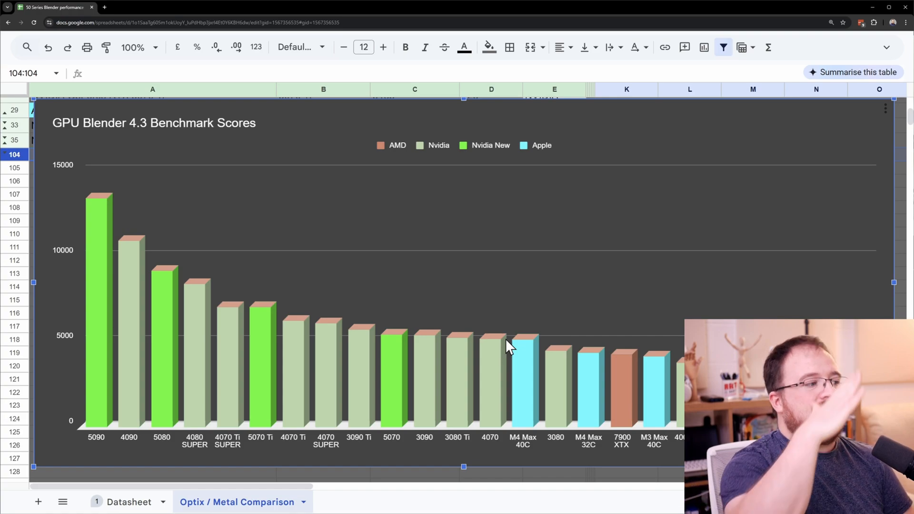
mouse_move(38, 122)
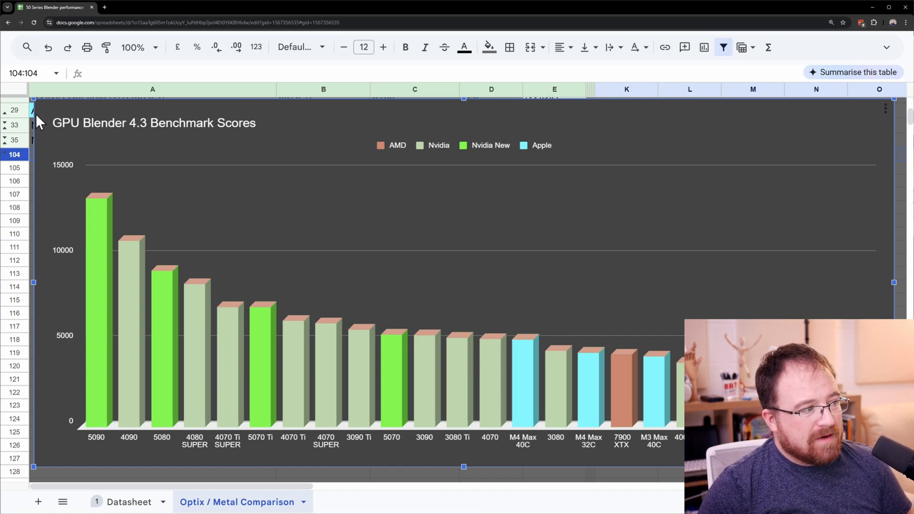
mouse_move(424, 379)
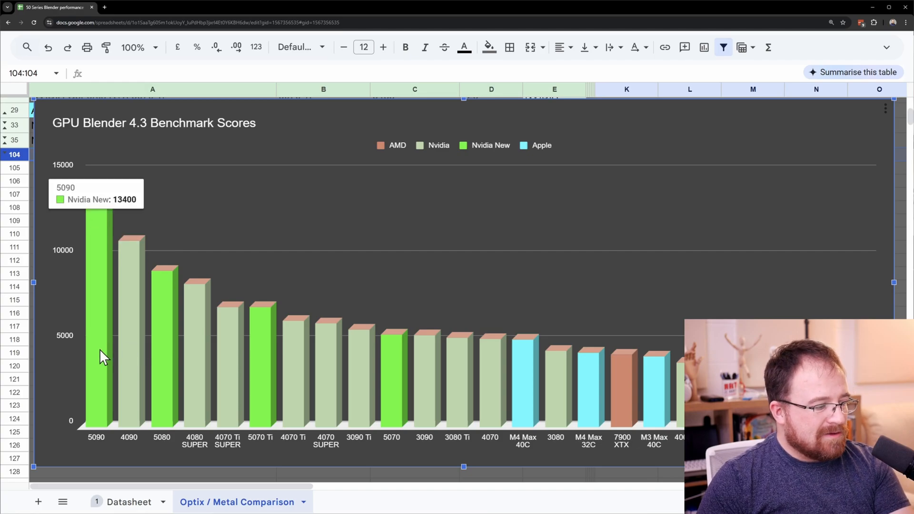
mouse_move(454, 293)
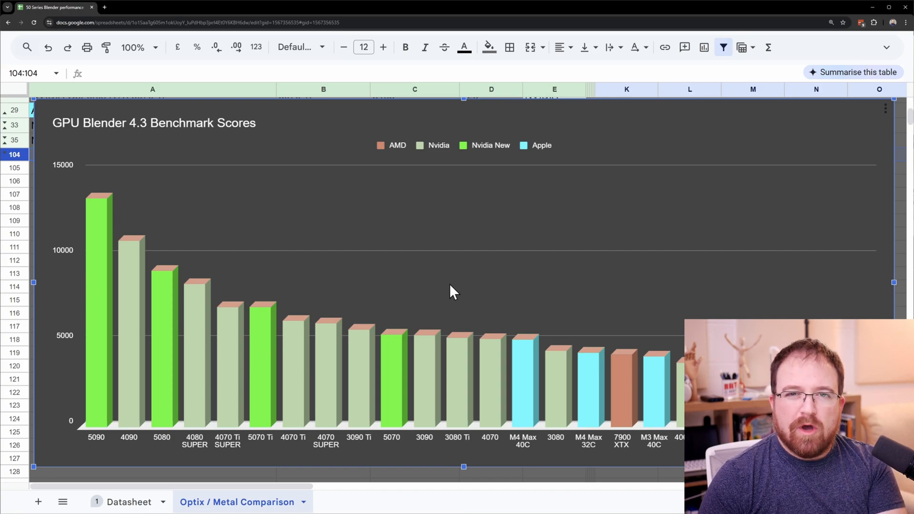
mouse_move(97, 336)
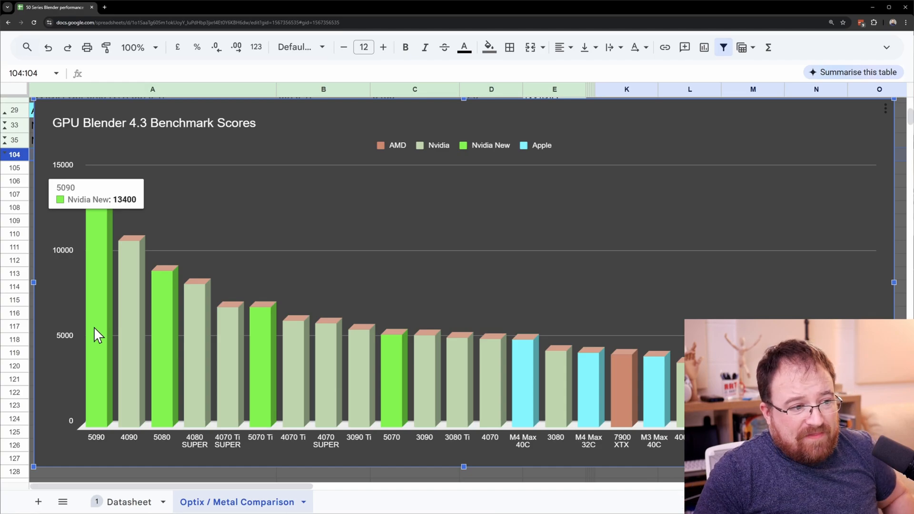
mouse_move(652, 492)
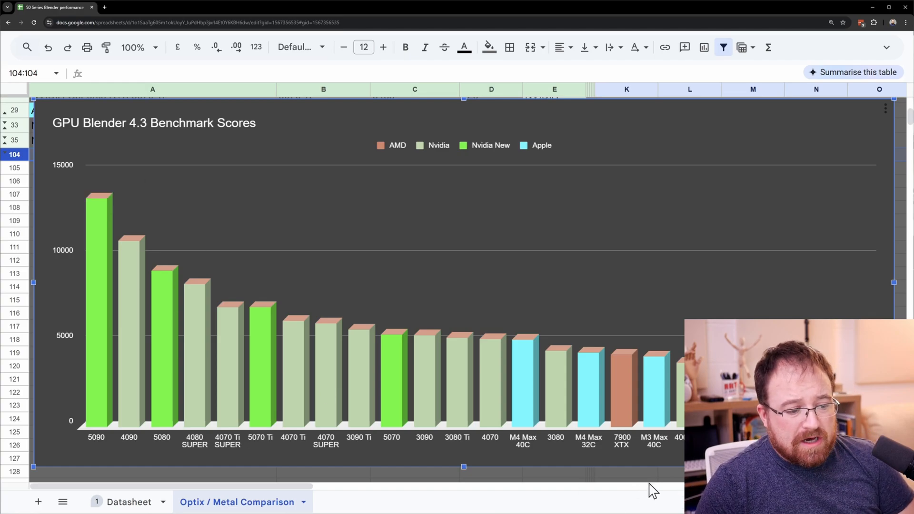
mouse_move(65, 457)
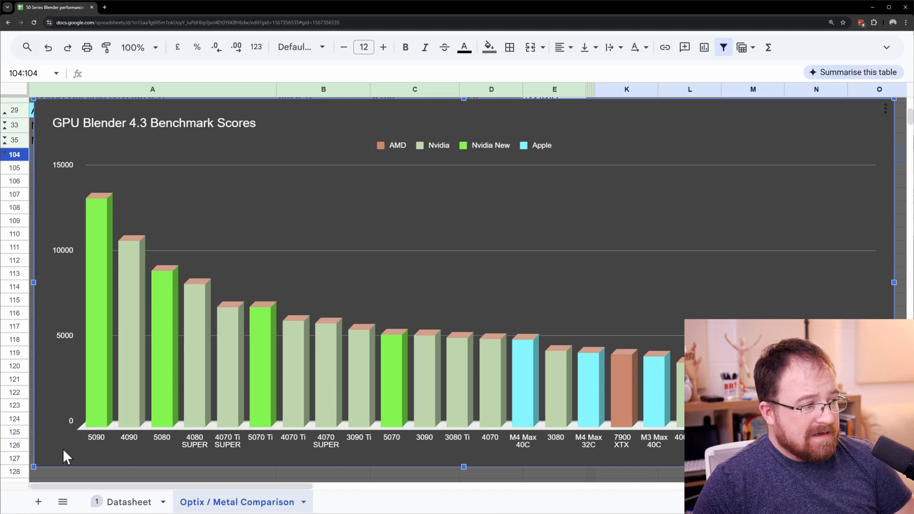